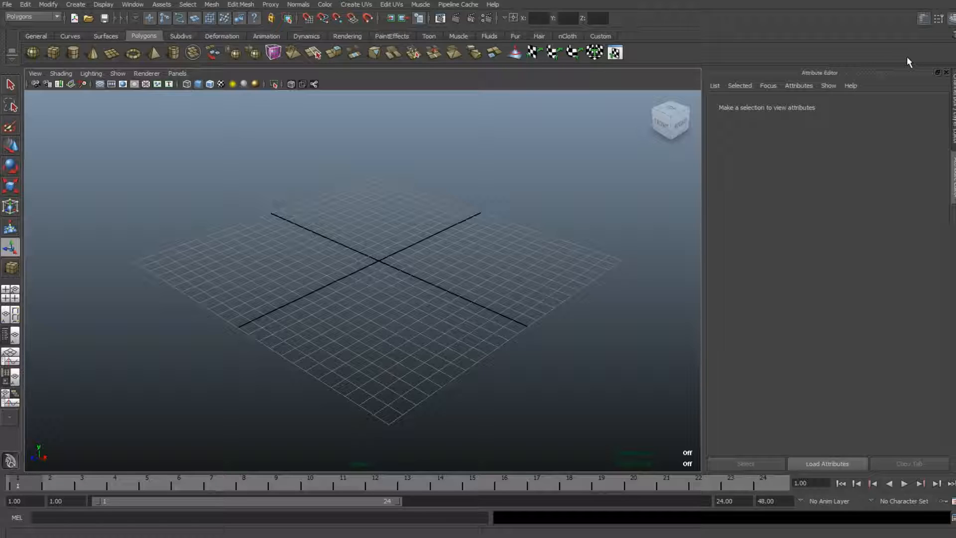
mouse_move(896, 66)
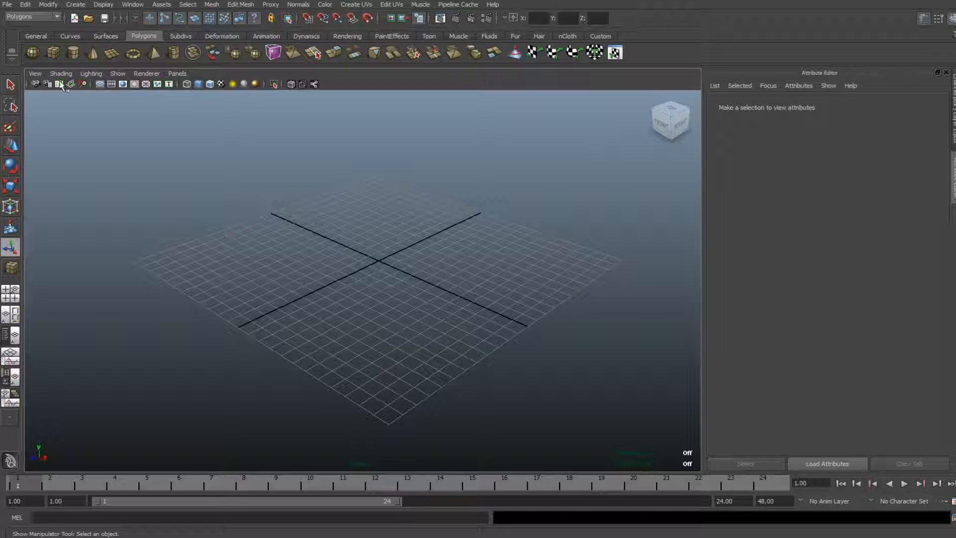
Create a tall polygon cube on the grid and remove its top face so the column is open.
left_click(53, 53)
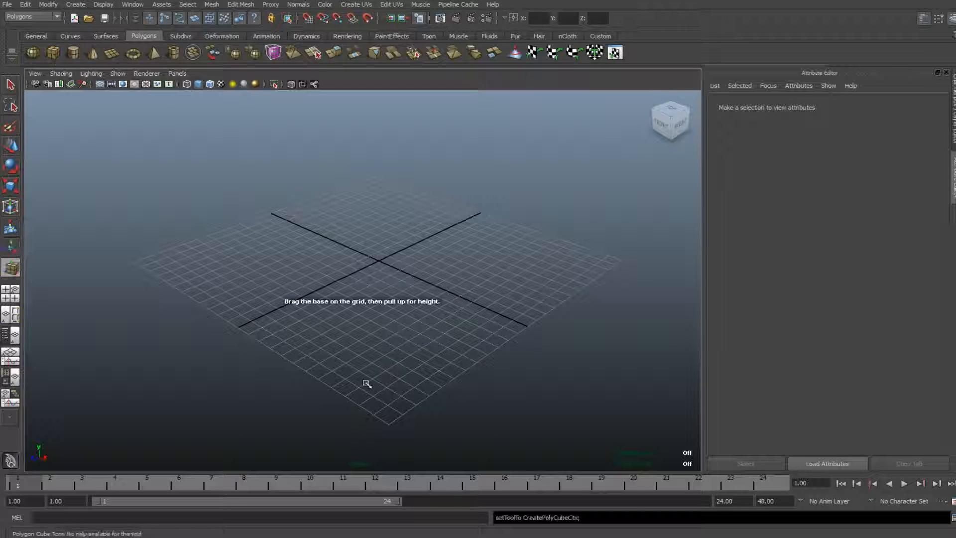
left_click_drag(365, 383, 427, 374)
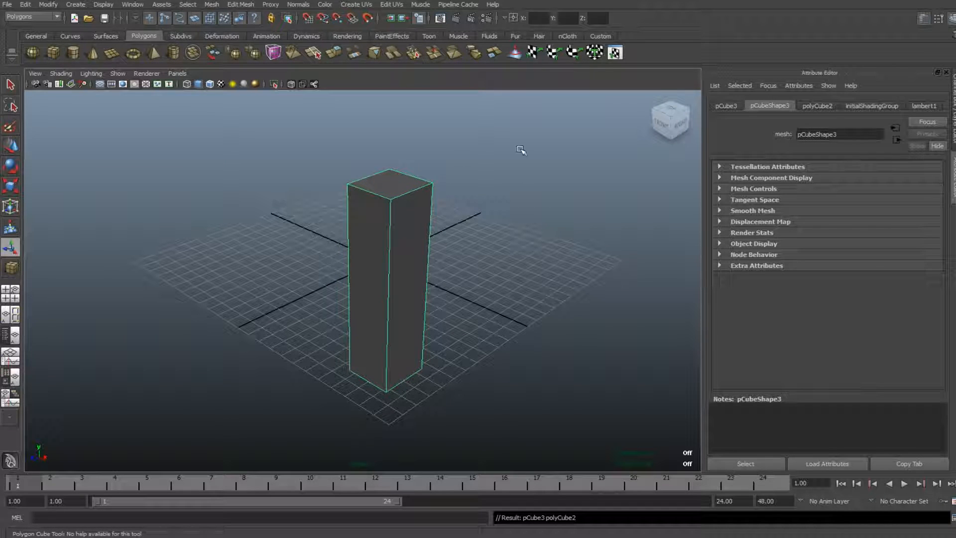
right_click(392, 186)
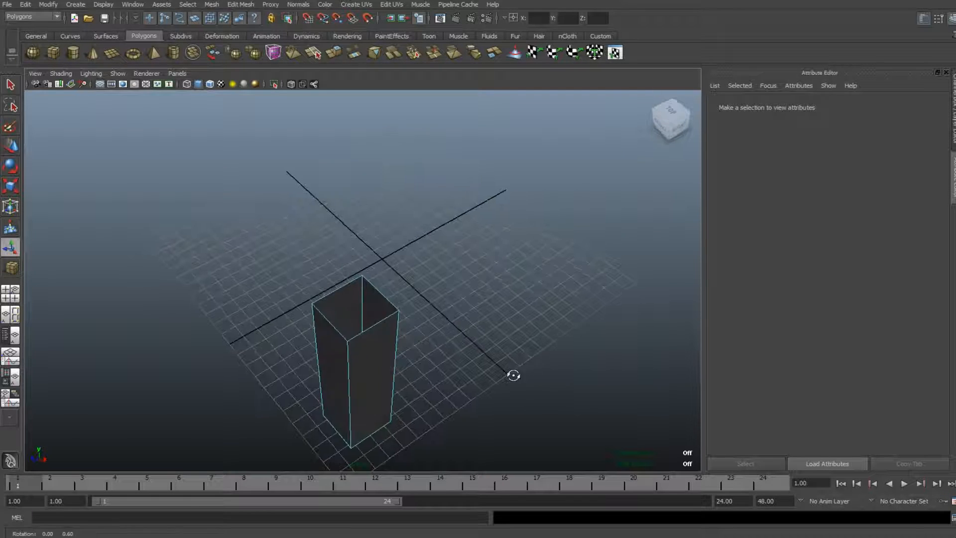
Return the column to Object Mode, duplicate it with Ctrl+D and place the copy beside the first.
left_click_drag(514, 376, 283, 288)
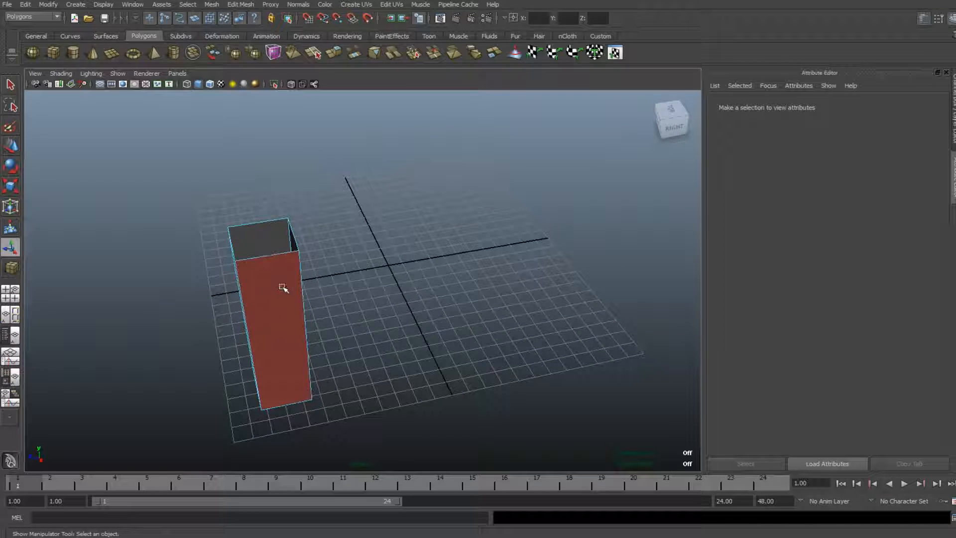
right_click(284, 286)
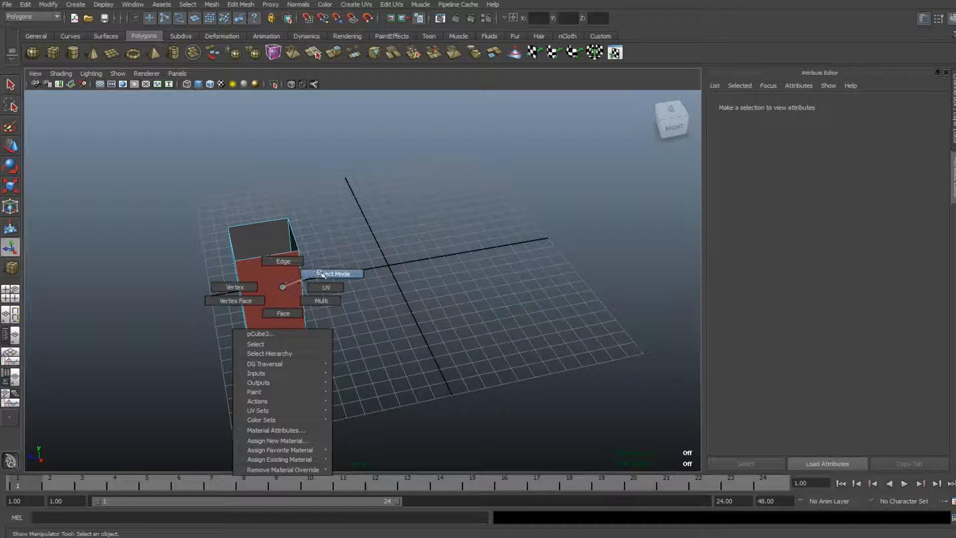
left_click(334, 273)
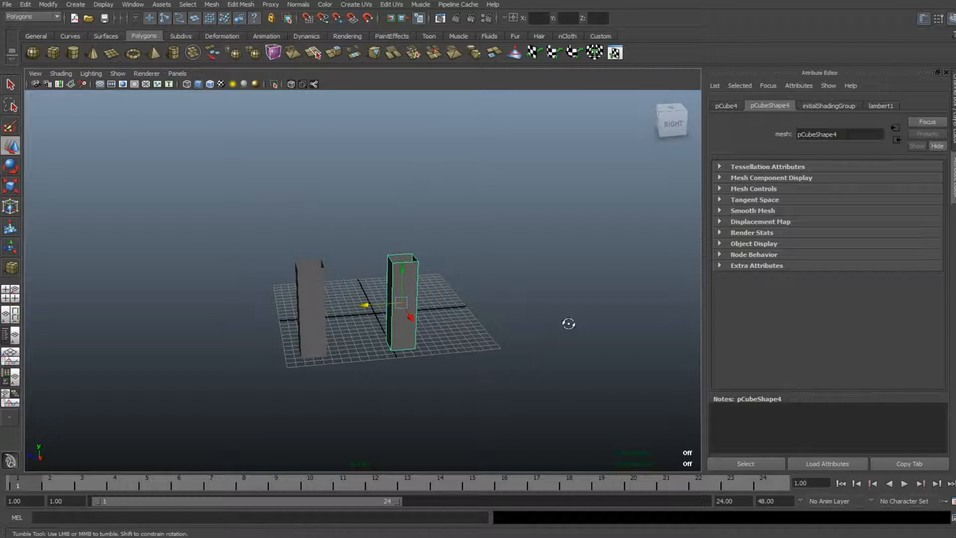
Select both spaced columns and Mesh > Combine them into one object, polySurface1.
left_click_drag(568, 323, 575, 332)
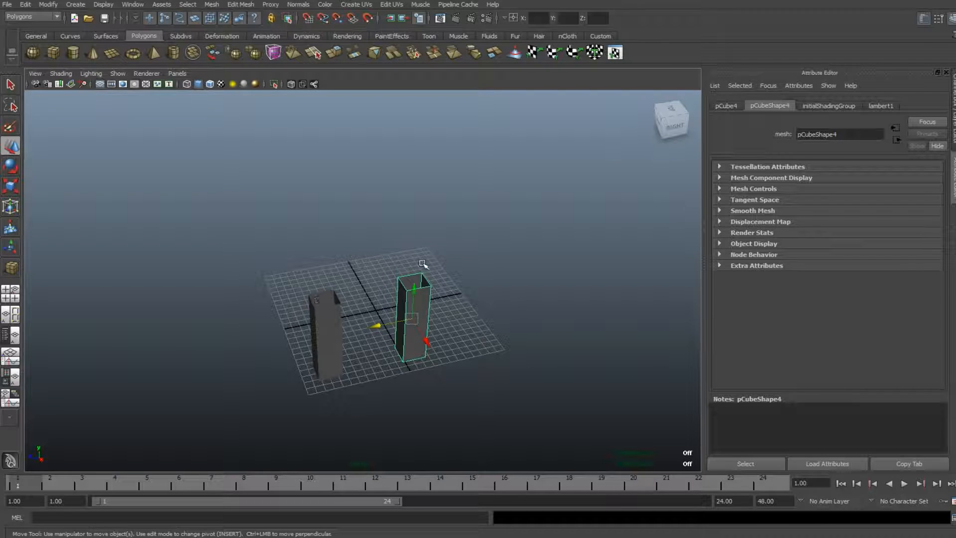
mouse_move(500, 339)
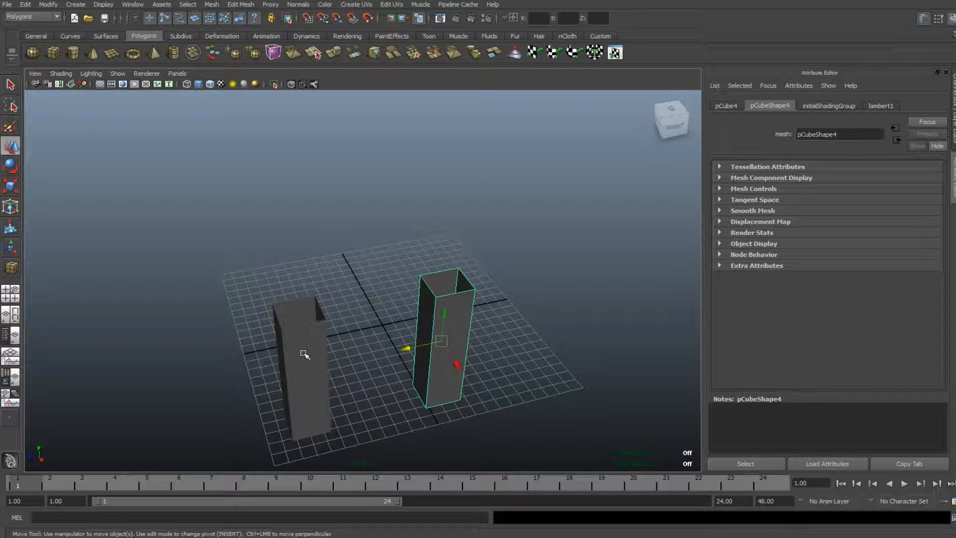
left_click(295, 365)
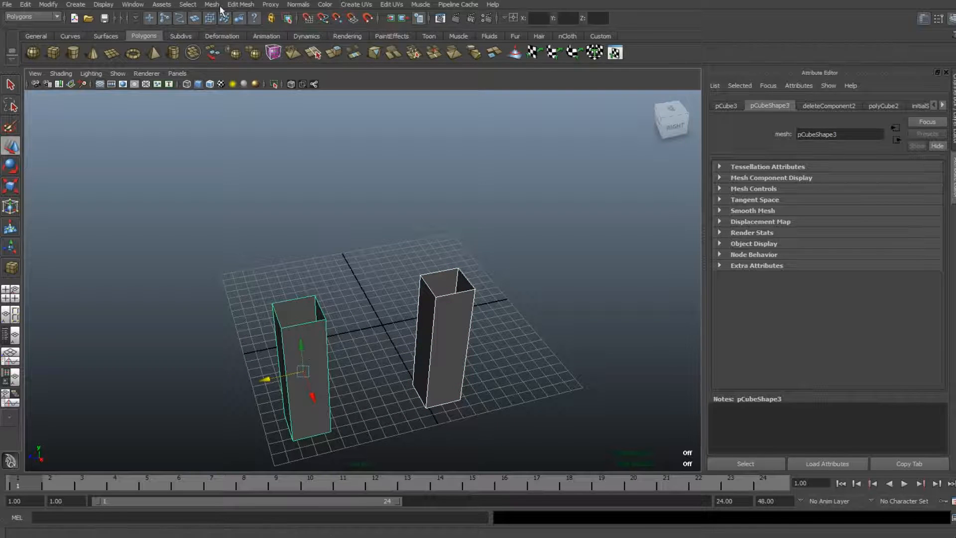
left_click(211, 4)
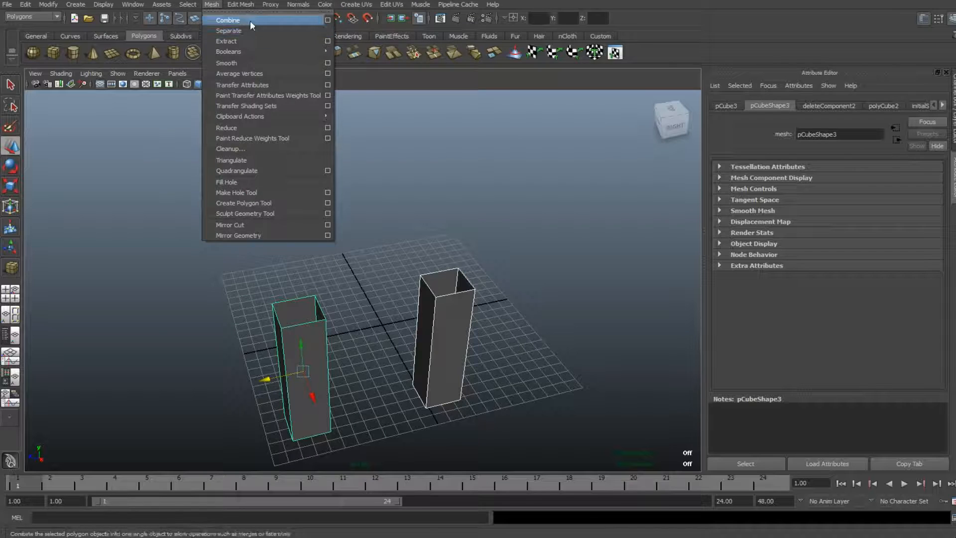
left_click(227, 20)
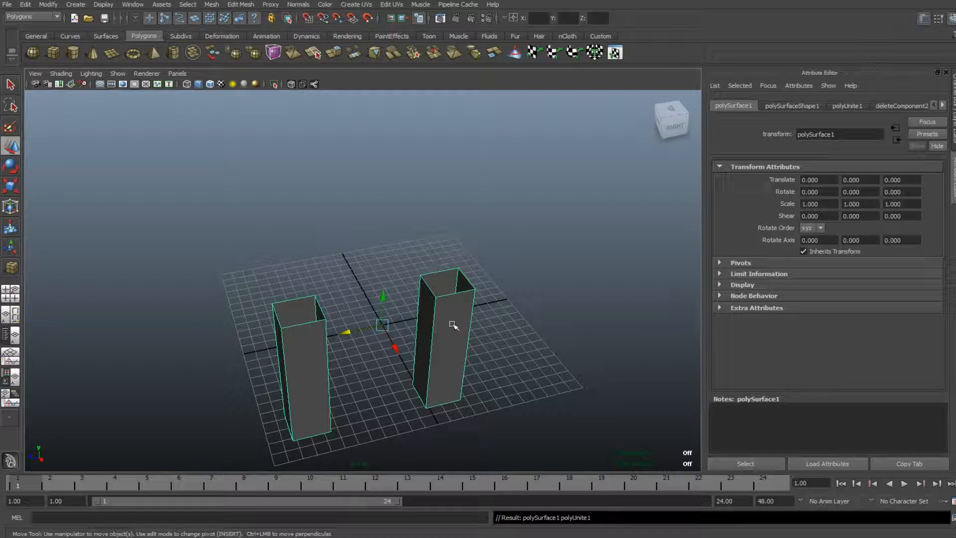
Switch to Edge mode, select the top rim edges of both columns and bring up Edit Mesh.
right_click(439, 323)
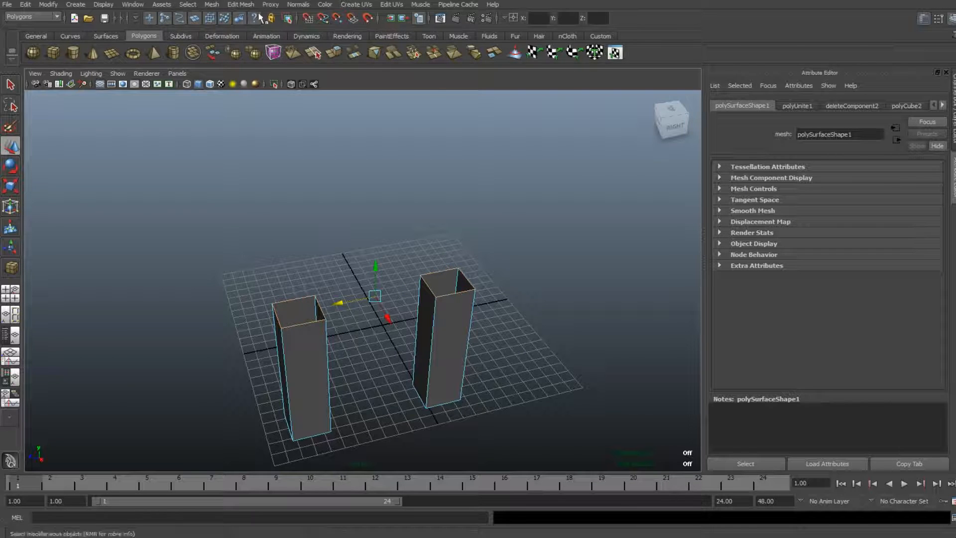
left_click(211, 4)
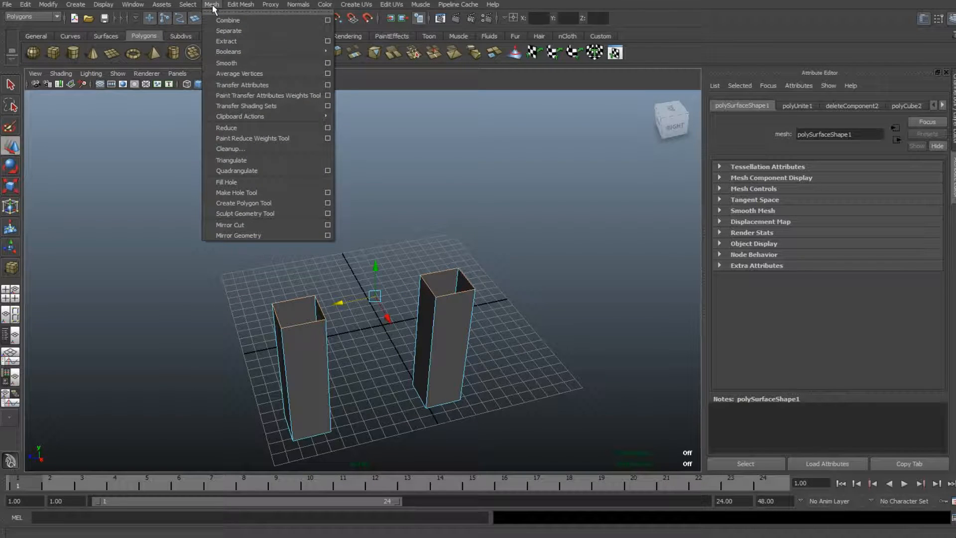
left_click(240, 4)
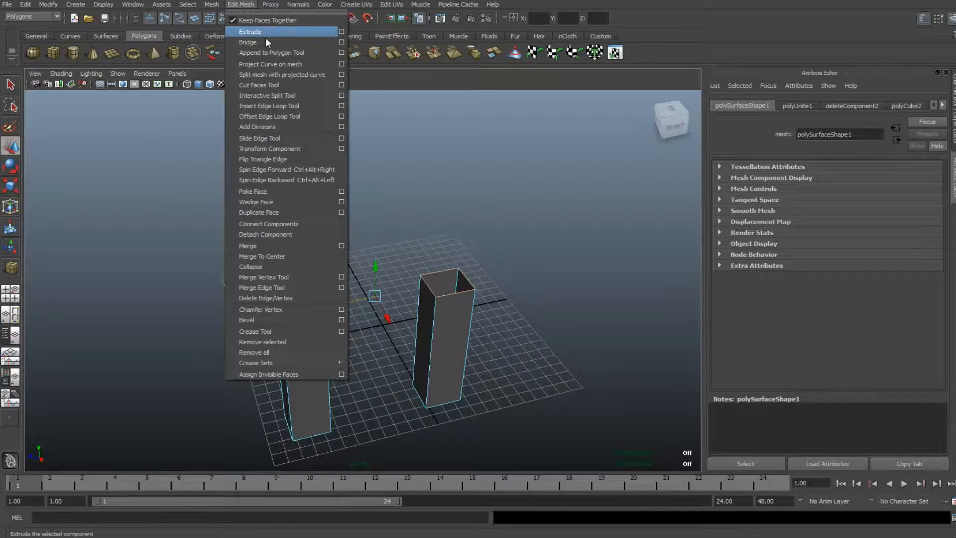
mouse_move(266, 42)
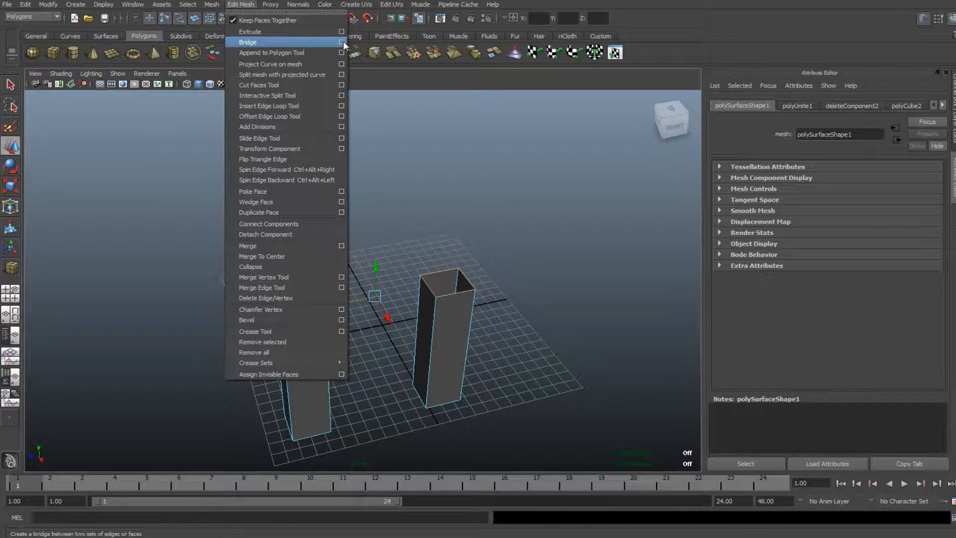
Bridge the two column tops with a Smooth path + curve bridge of five divisions, forming an arch.
left_click(341, 42)
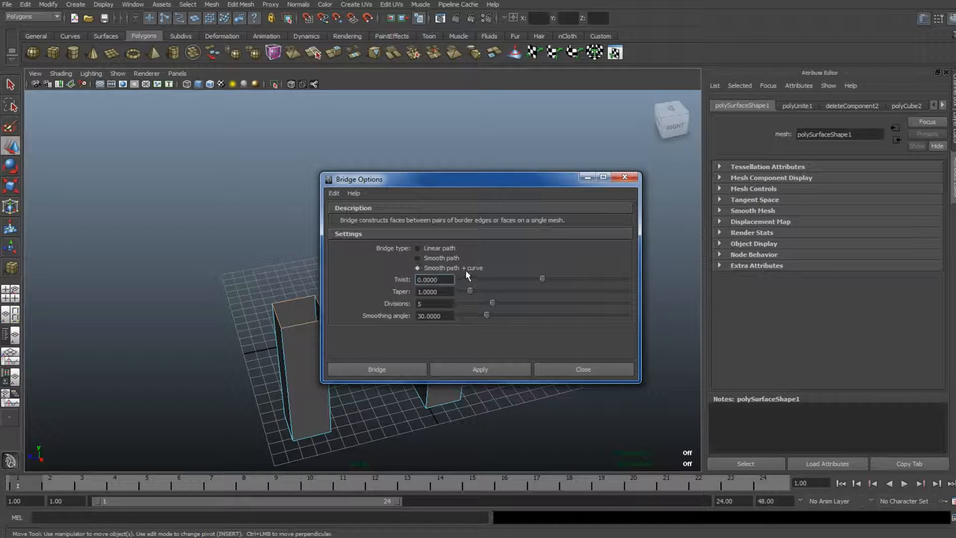
mouse_move(490, 287)
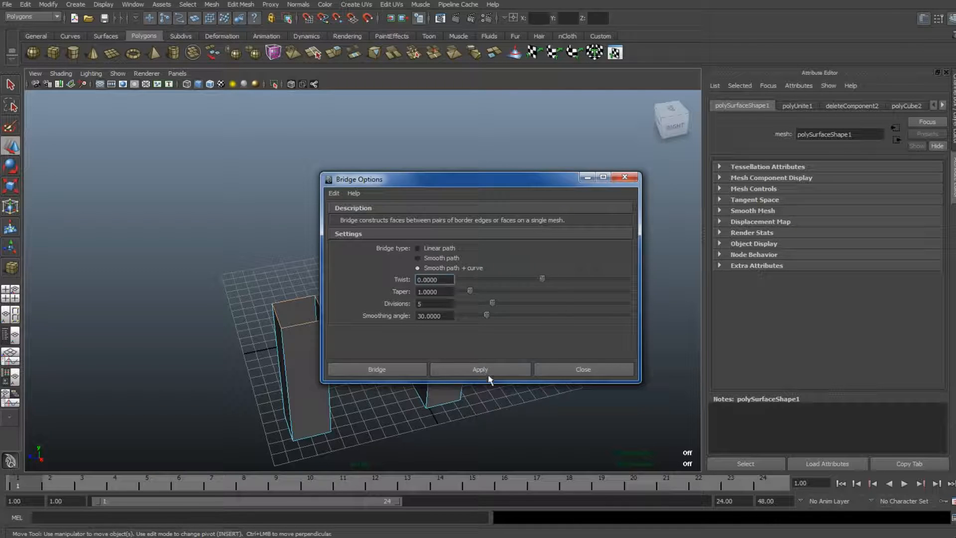
left_click(377, 369)
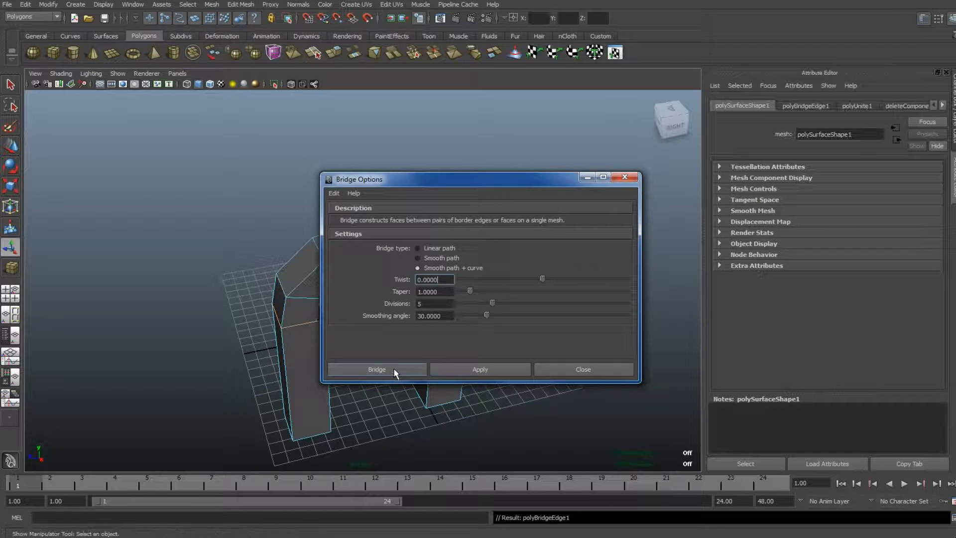
left_click(376, 369)
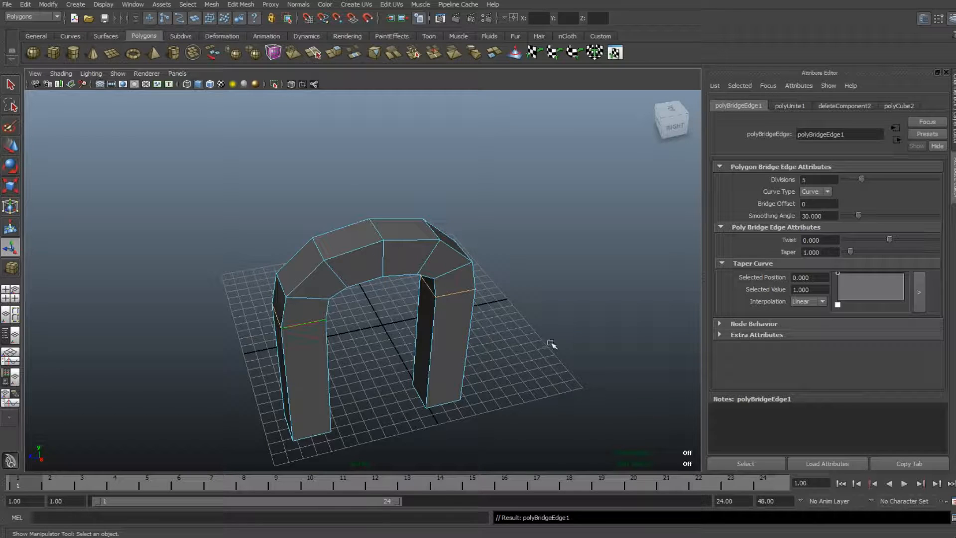
Orbit the view to inspect the arch from different angles.
left_click_drag(551, 345, 552, 361)
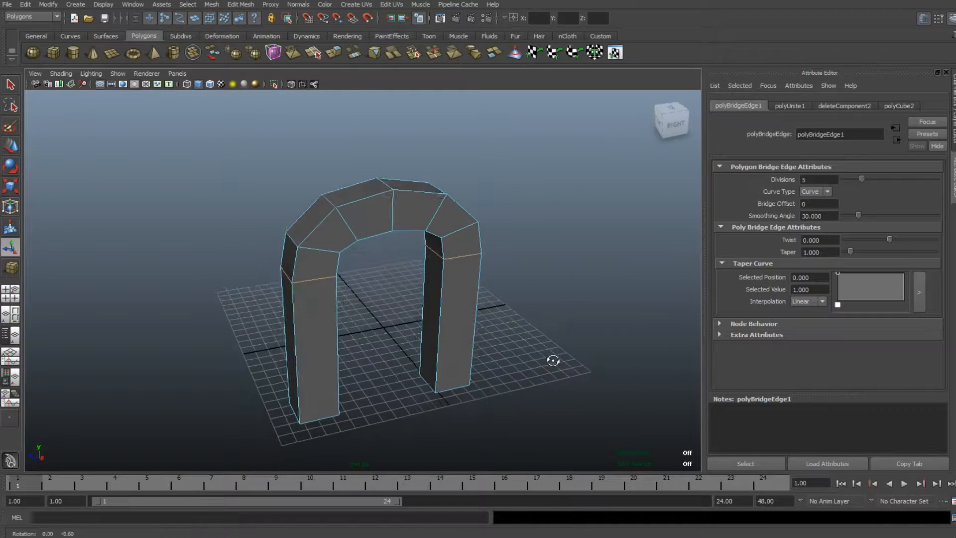
left_click_drag(552, 359, 488, 313)
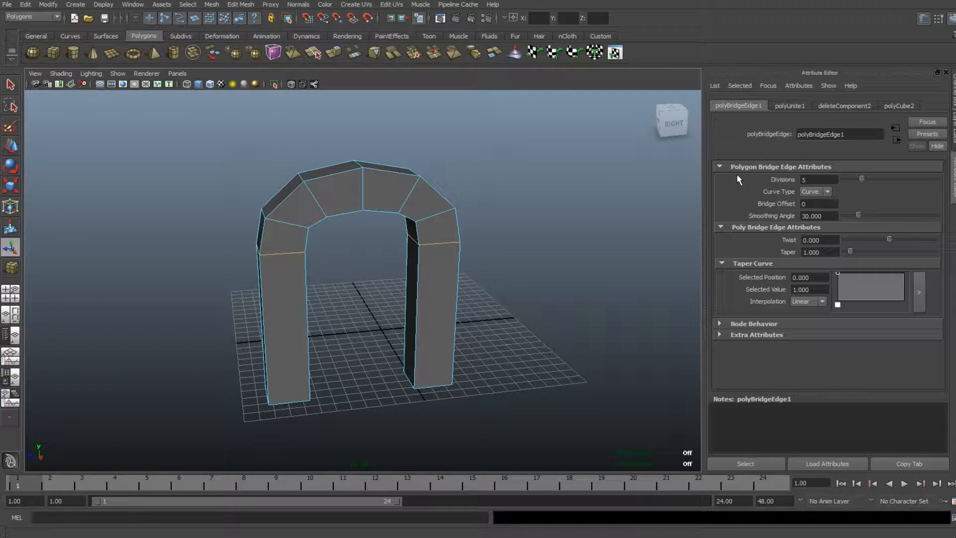
mouse_move(860, 189)
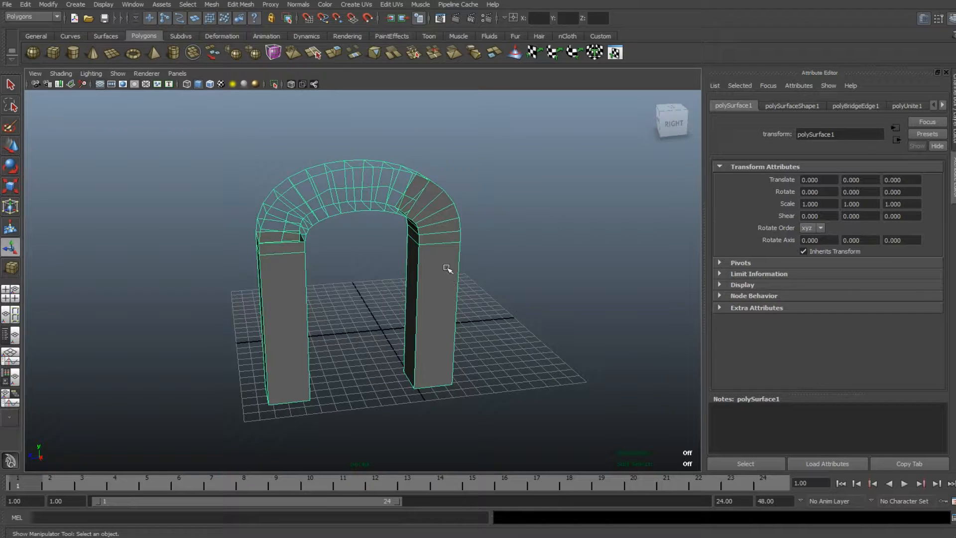
Assign a new grey Lambert material to the arch.
right_click(446, 267)
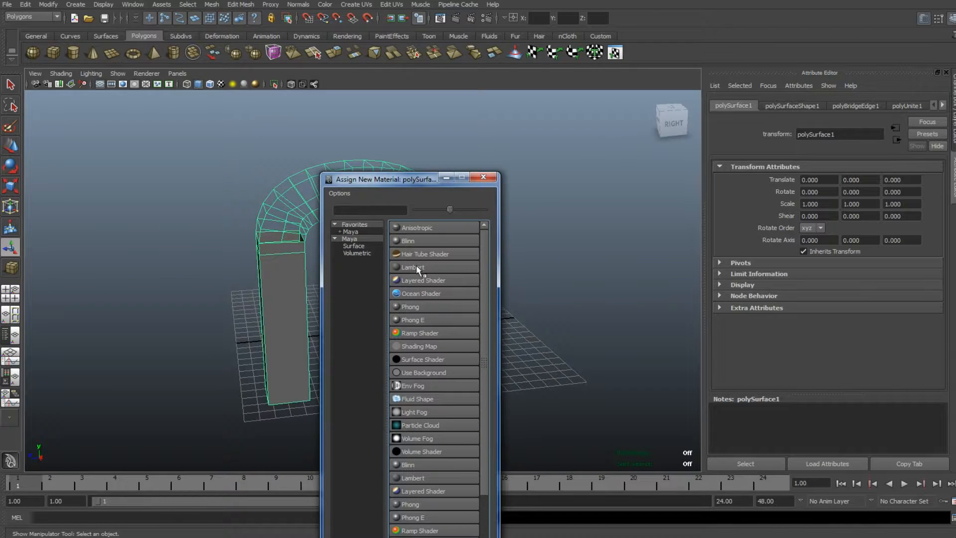
left_click(412, 267)
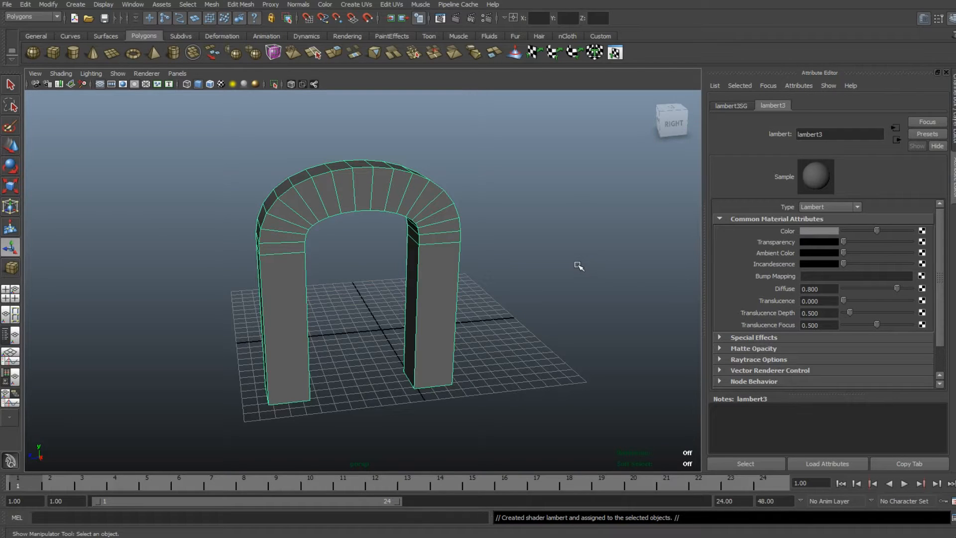
mouse_move(569, 269)
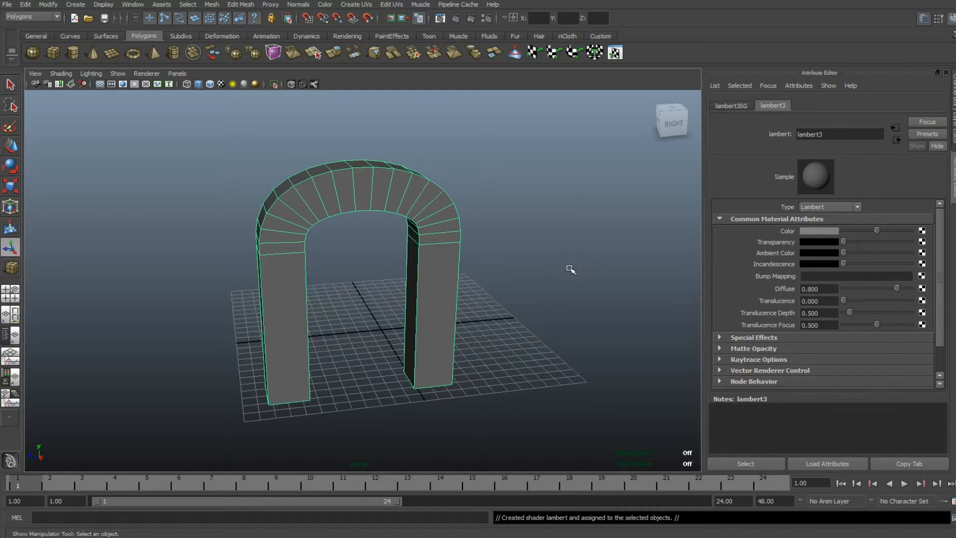